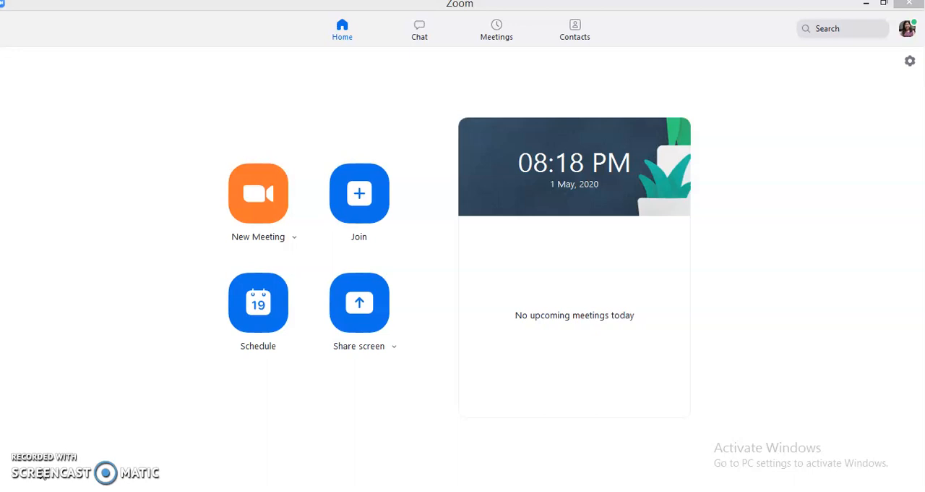
pyautogui.moveTo(316, 193)
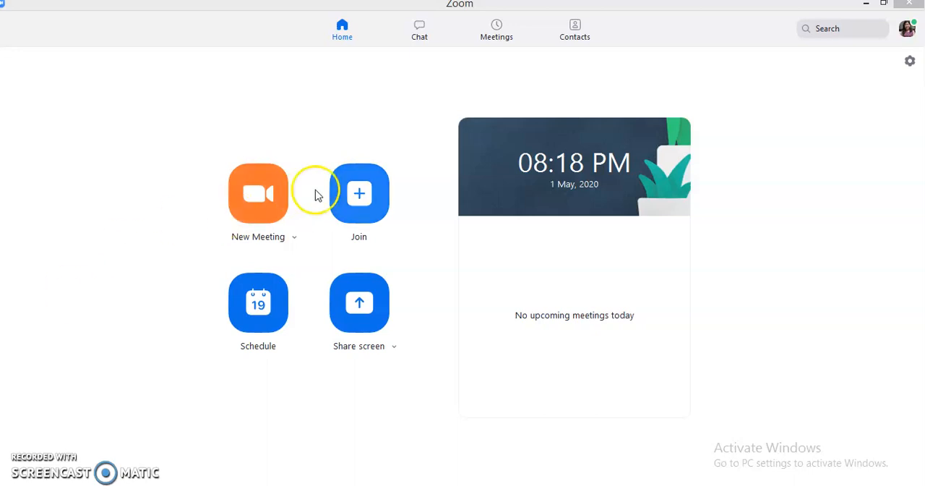
pyautogui.moveTo(600, 271)
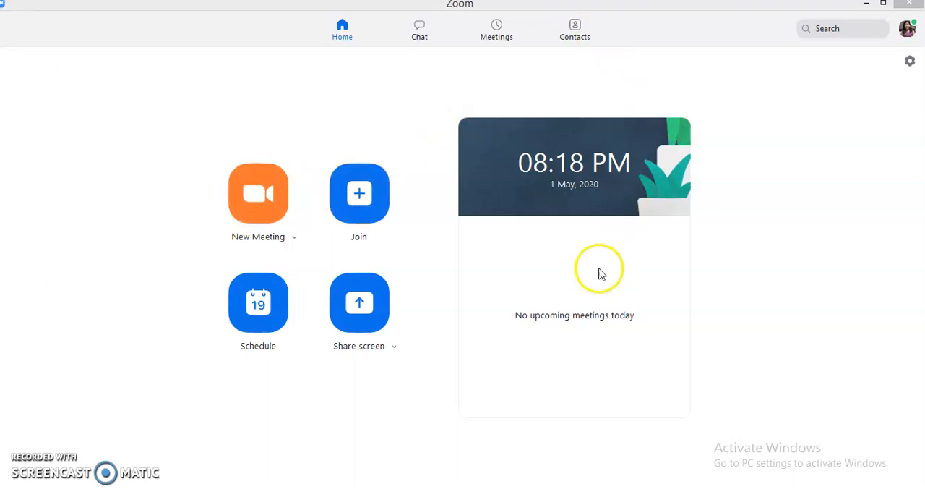
pyautogui.moveTo(367, 101)
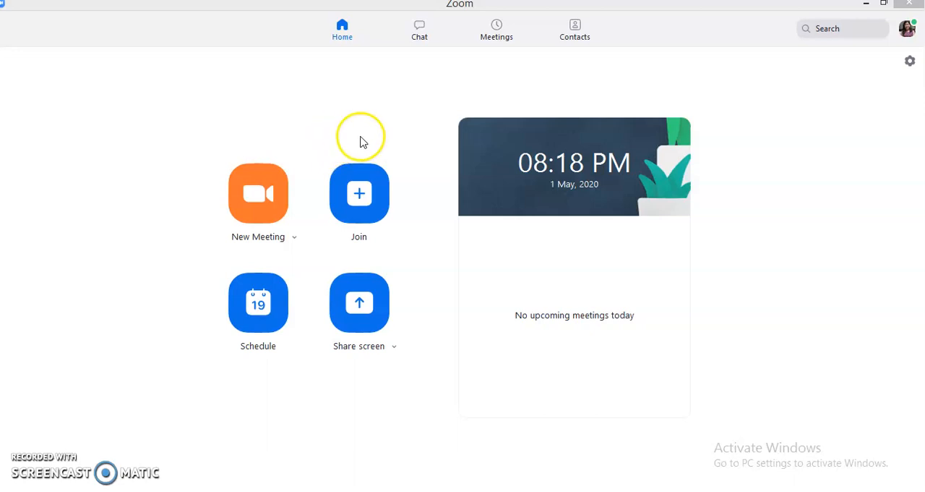
pyautogui.moveTo(300, 258)
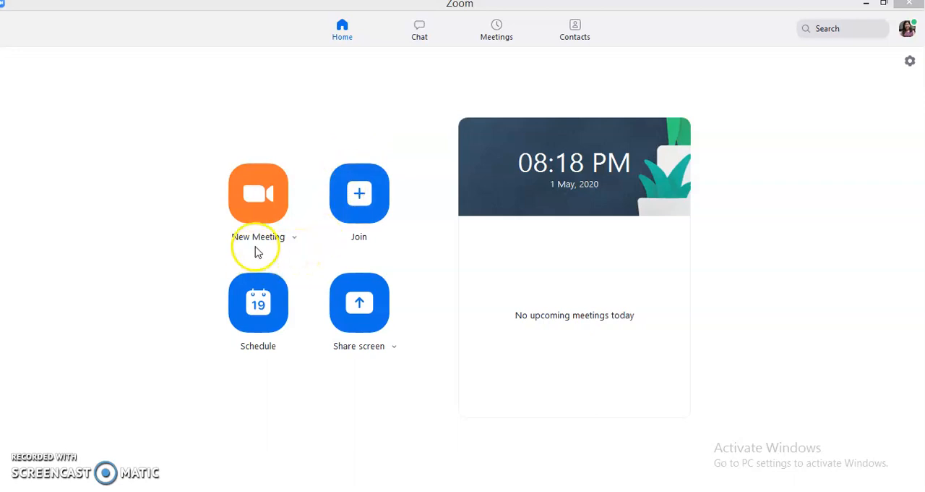
pyautogui.moveTo(370, 373)
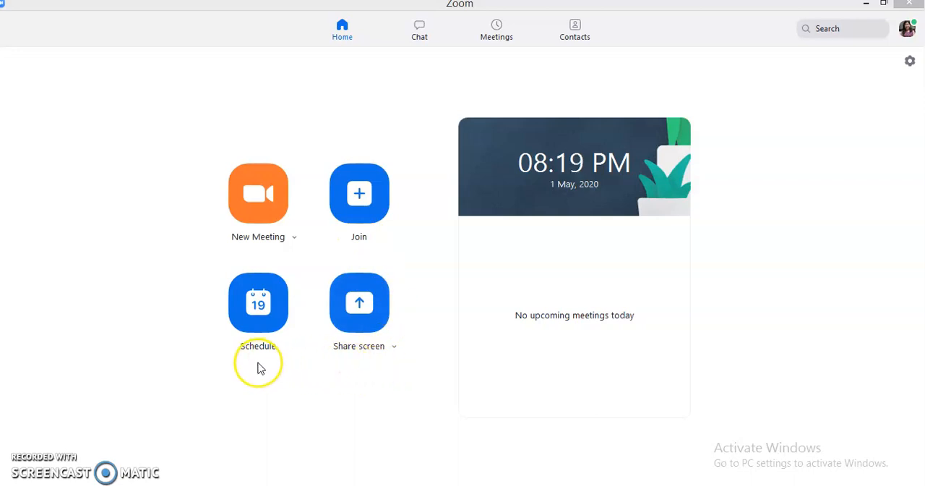
pyautogui.moveTo(259, 365)
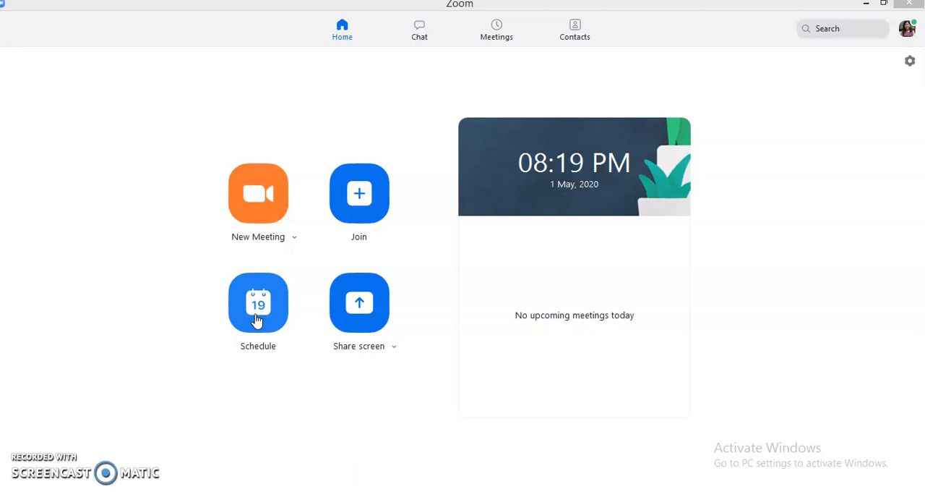
pyautogui.moveTo(908, 29)
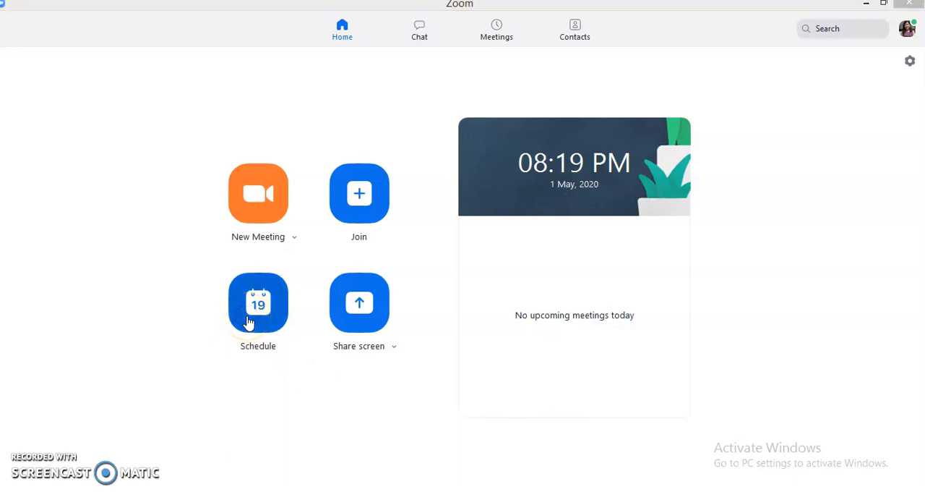
# Begin a new scheduled meeting and replace the default topic with 'Schedule of Zoom meeting'.
pyautogui.click(258, 302)
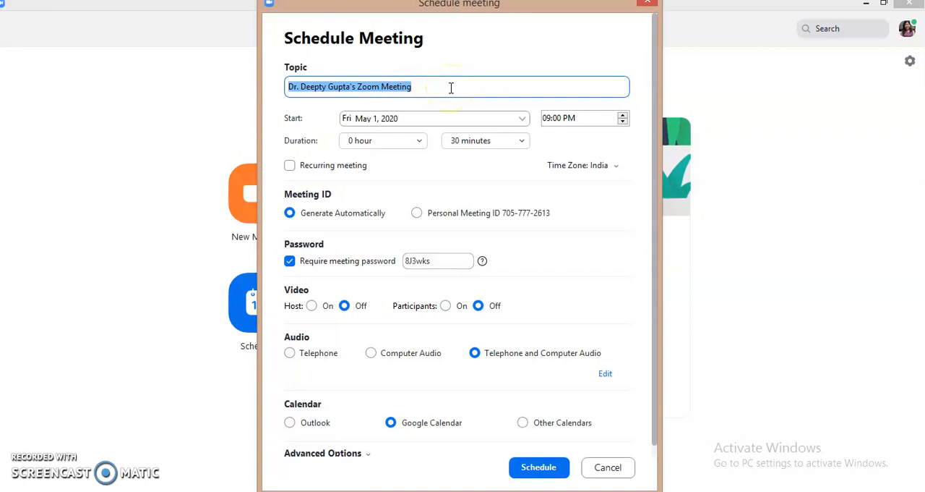
pyautogui.press('Delete')
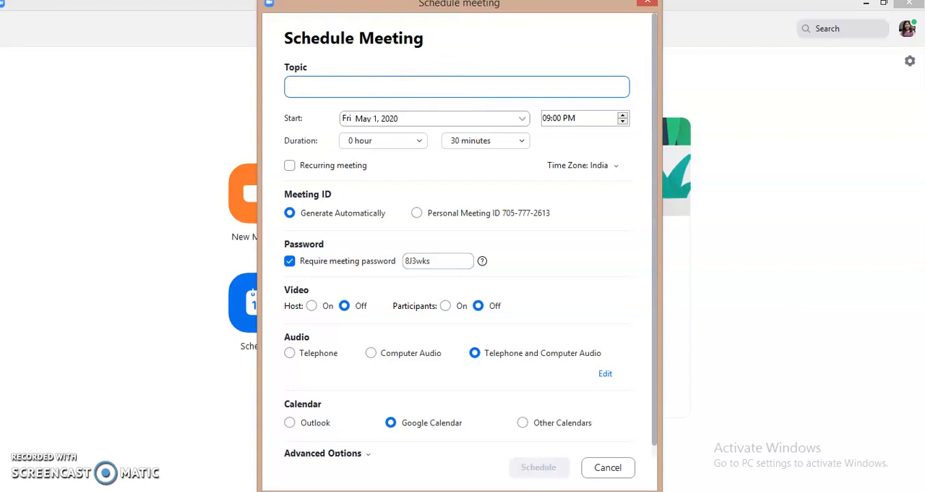
pyautogui.write('Sch')
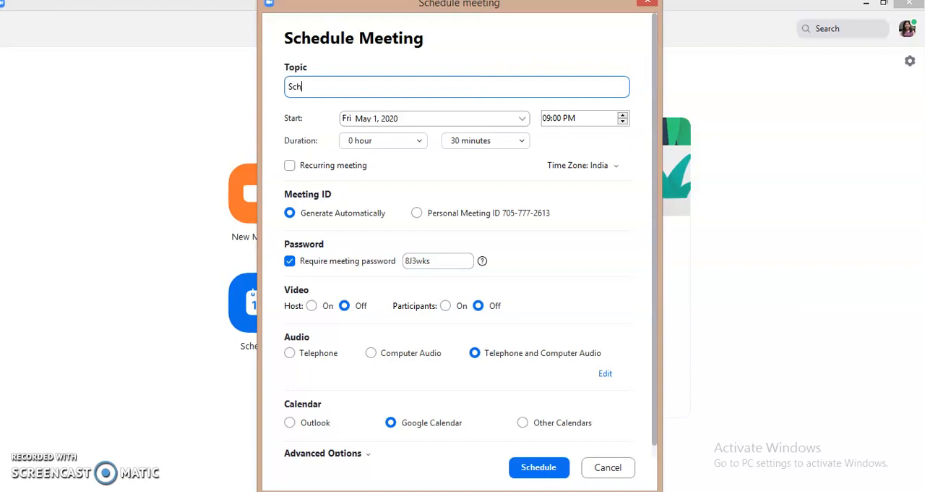
pyautogui.write('edule')
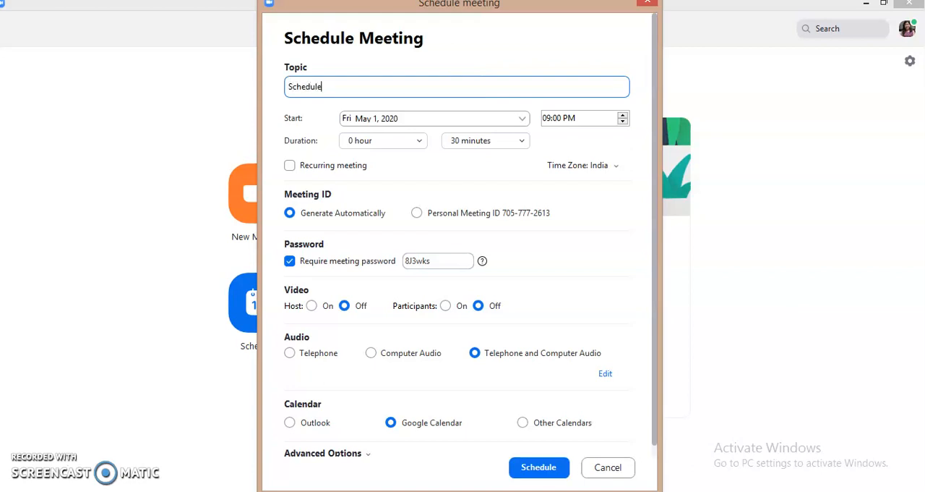
pyautogui.write('o')
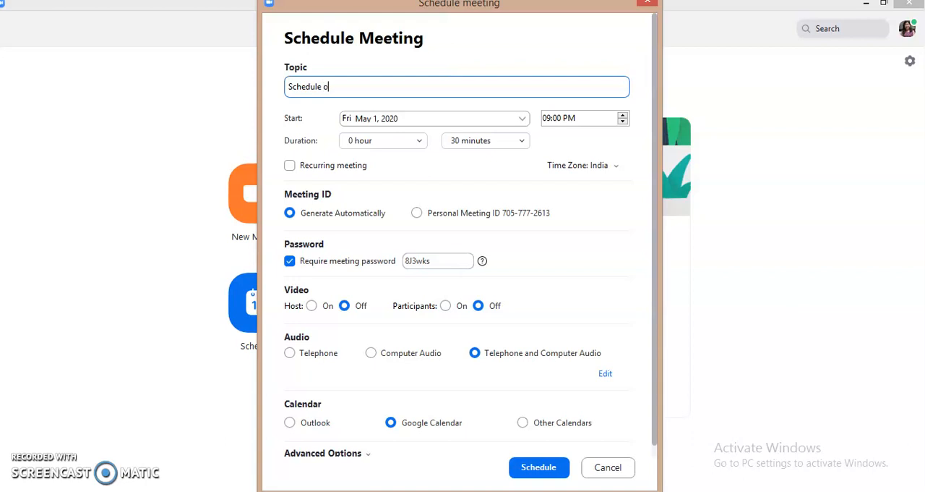
pyautogui.write('f Zoom m')
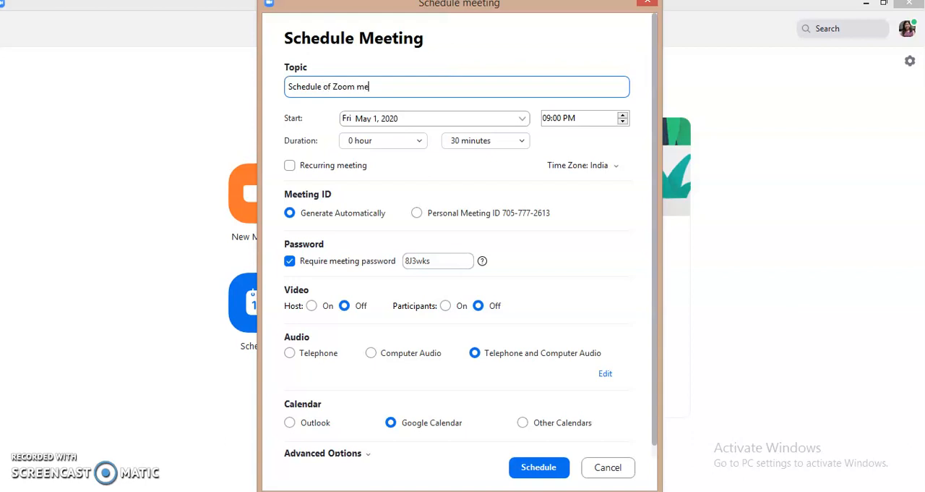
pyautogui.write('eting')
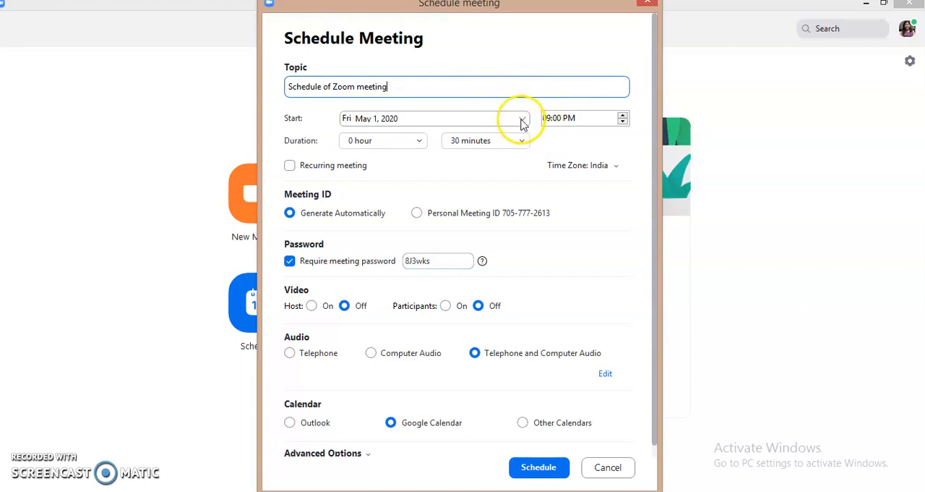
pyautogui.click(523, 118)
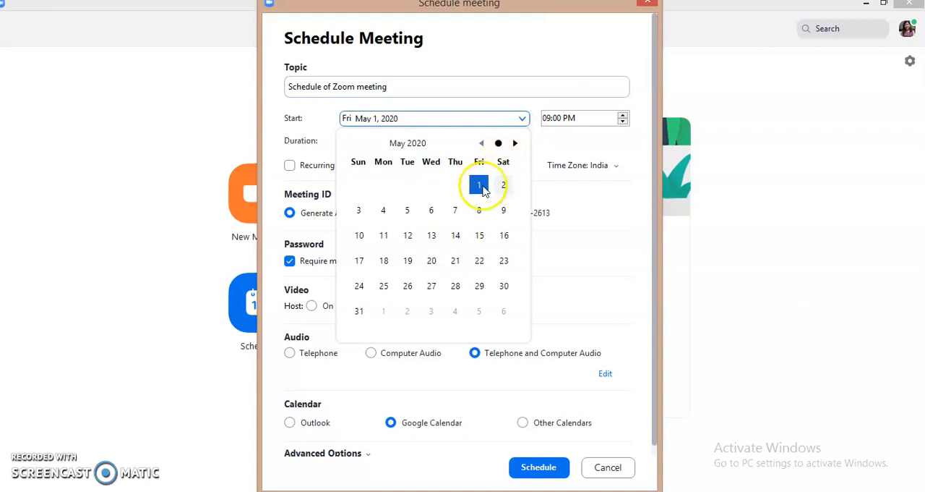
pyautogui.click(479, 185)
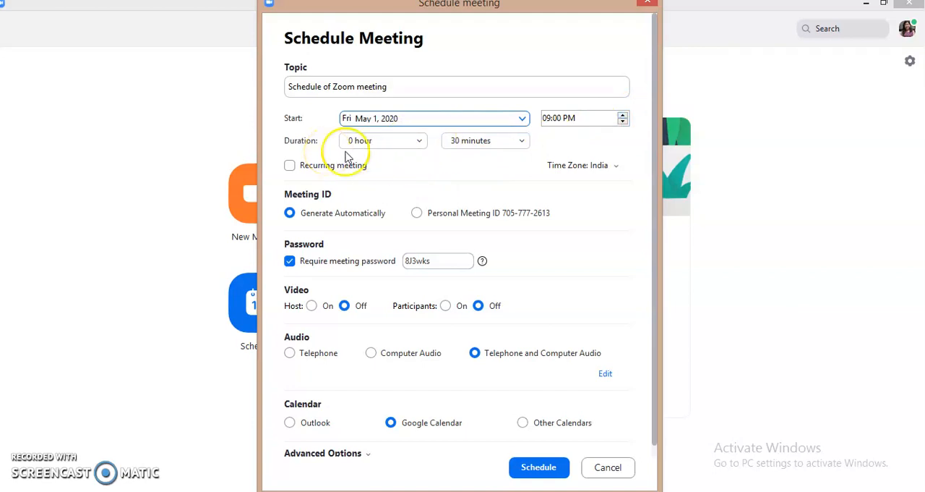
pyautogui.moveTo(520, 140)
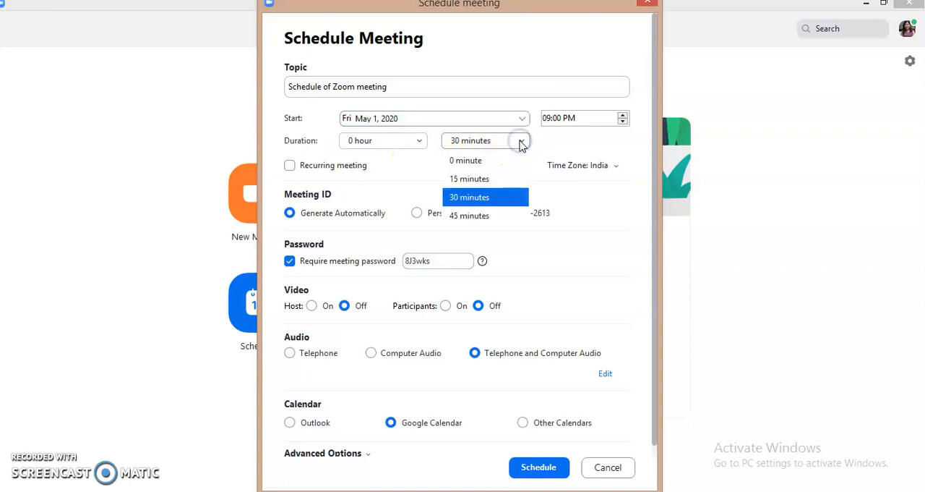
pyautogui.click(468, 196)
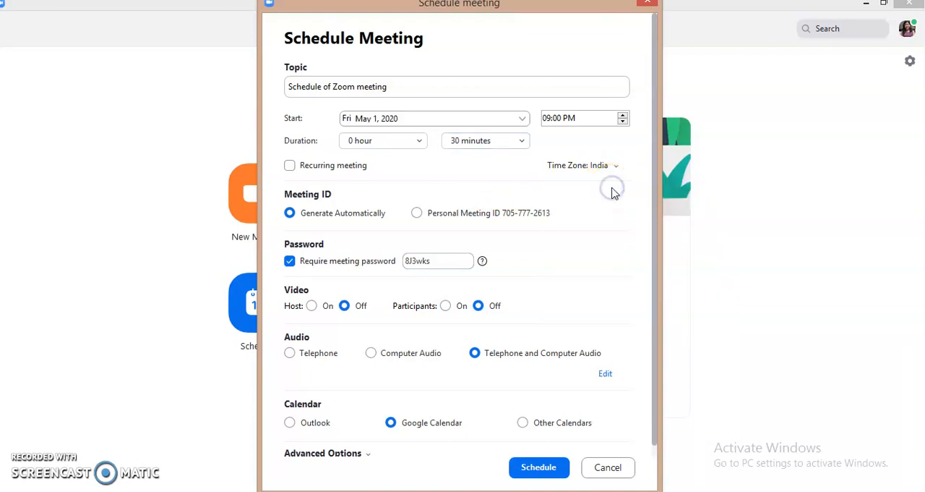
pyautogui.moveTo(391, 216)
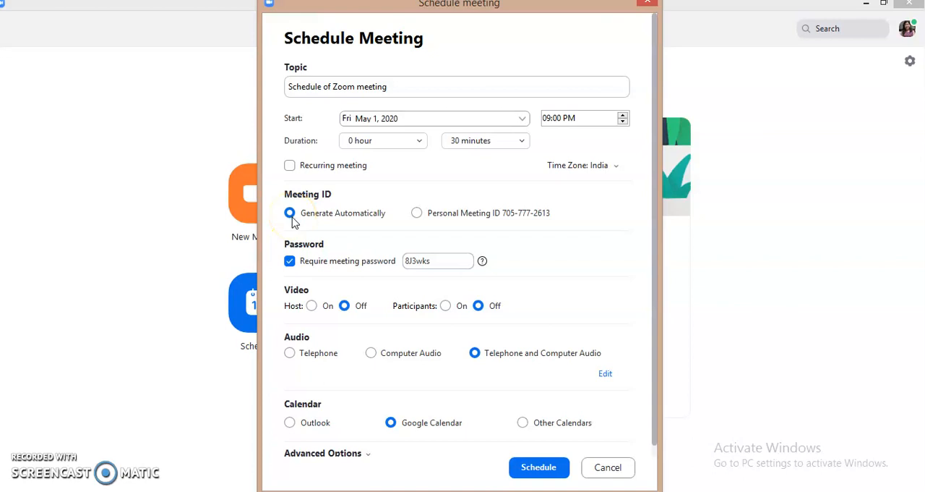
pyautogui.moveTo(319, 276)
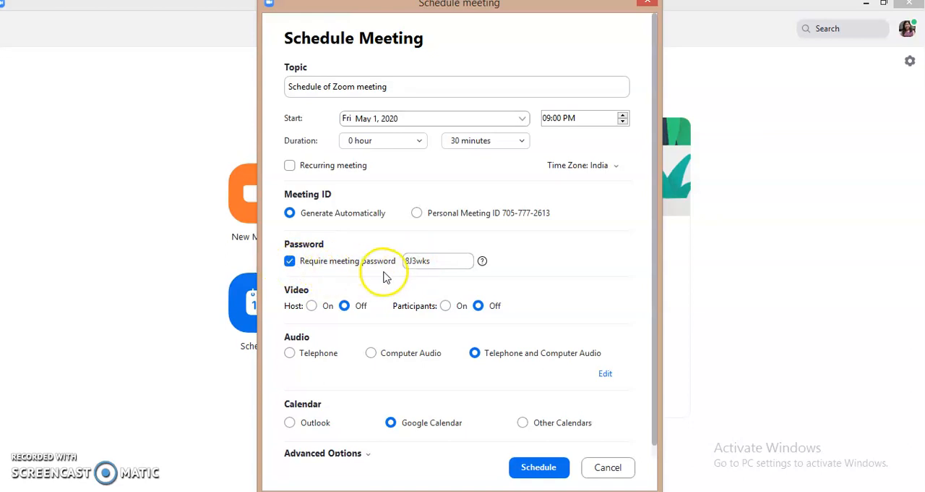
pyautogui.moveTo(384, 277)
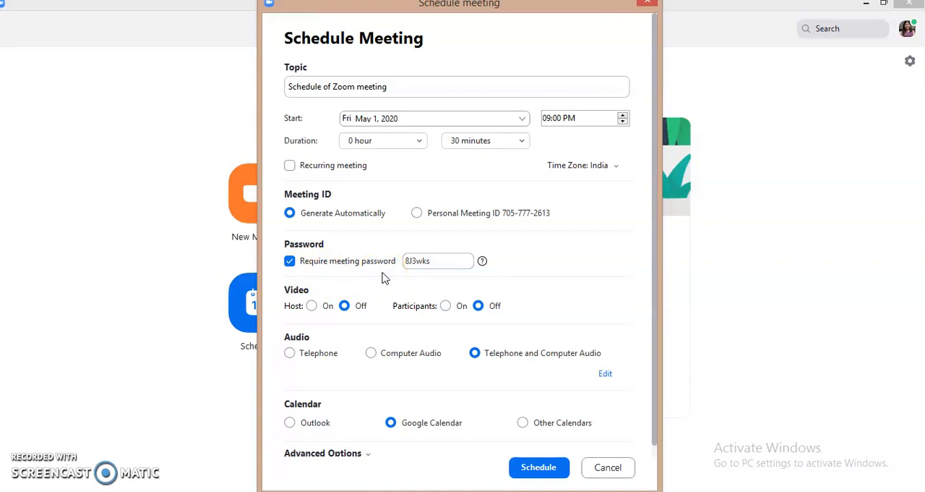
pyautogui.moveTo(383, 273)
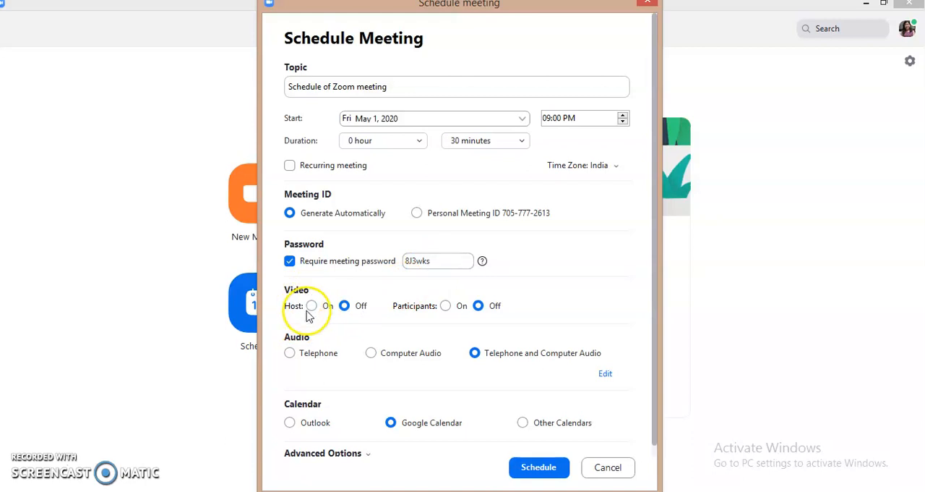
# Set host and participant video to On and audio to Computer Audio.
pyautogui.click(311, 305)
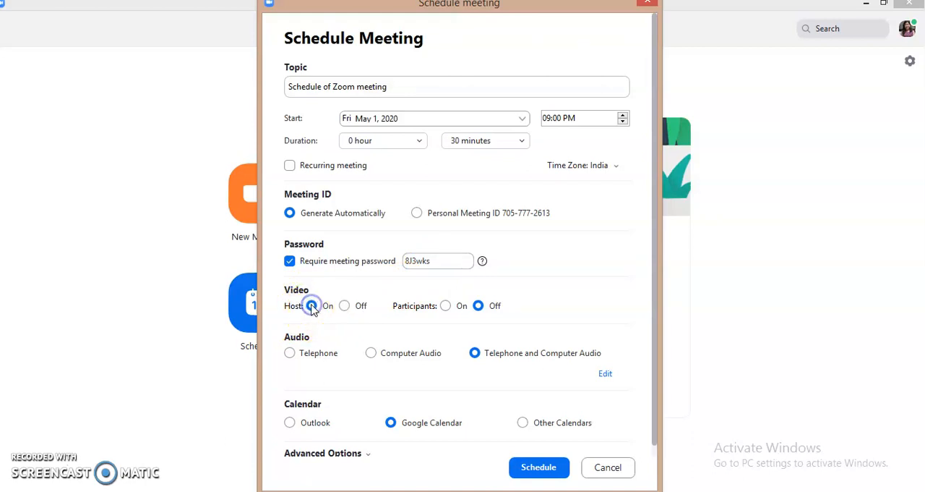
pyautogui.click(311, 305)
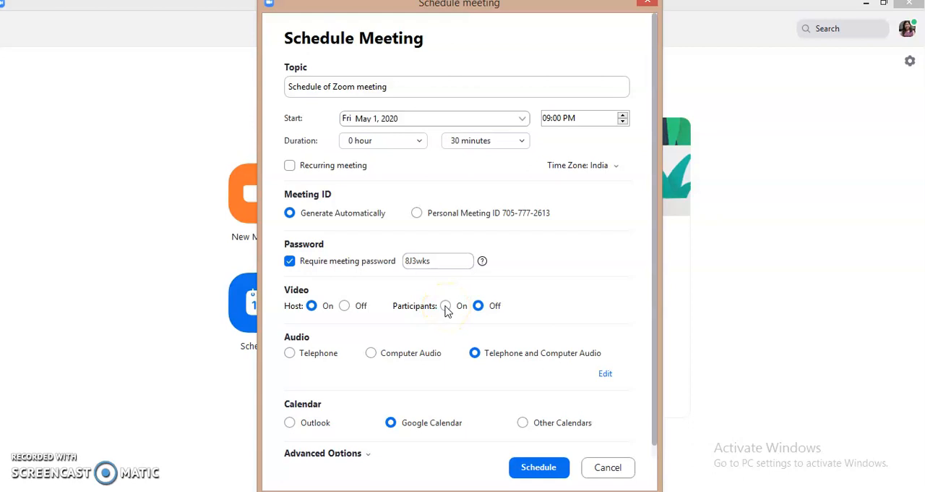
pyautogui.click(445, 305)
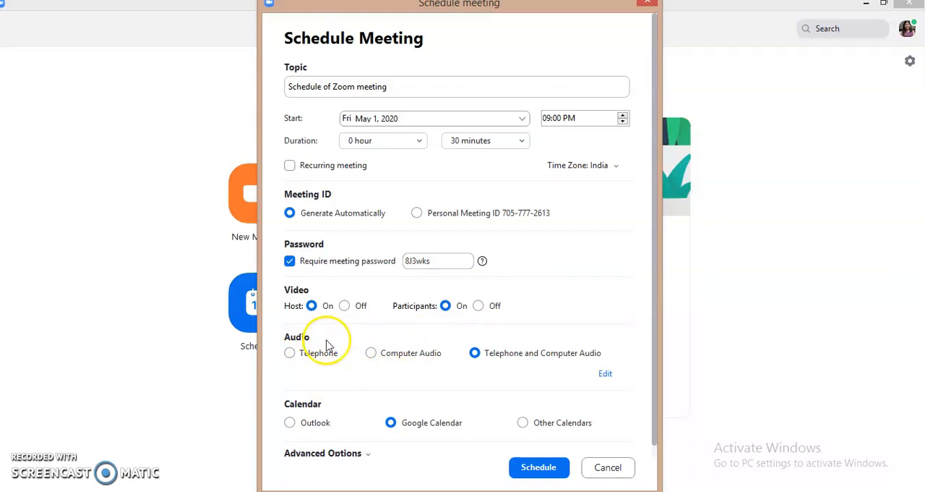
pyautogui.moveTo(371, 352)
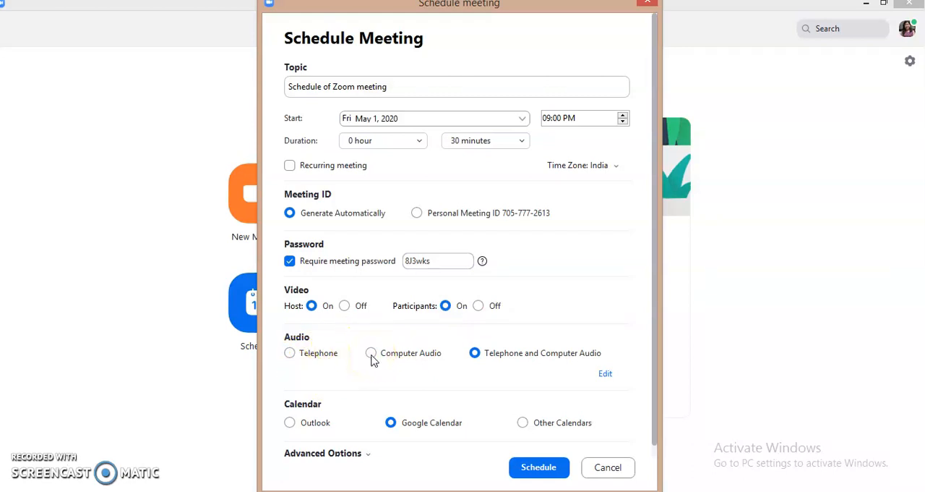
pyautogui.click(372, 353)
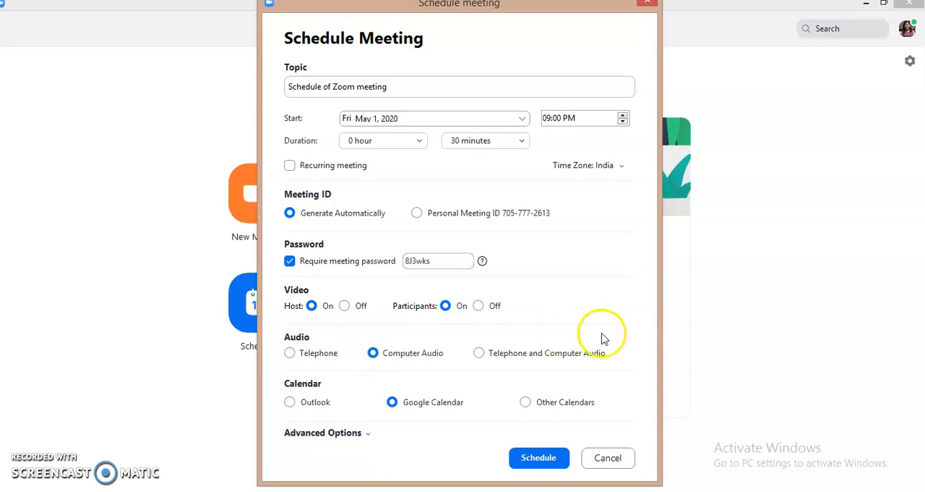
pyautogui.moveTo(483, 356)
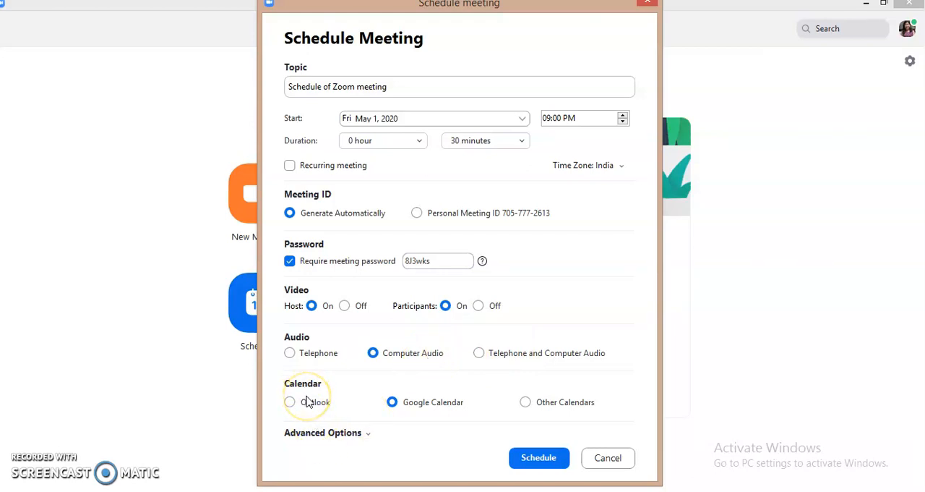
pyautogui.moveTo(309, 393)
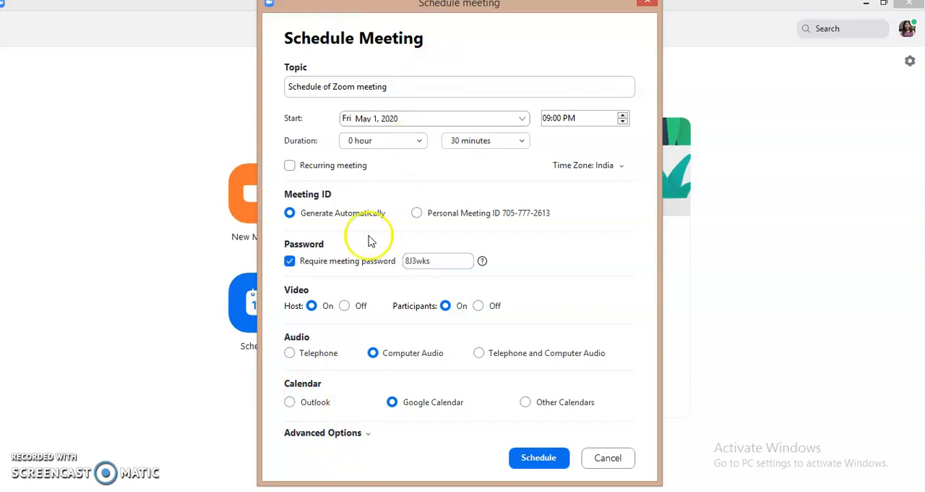
pyautogui.moveTo(383, 426)
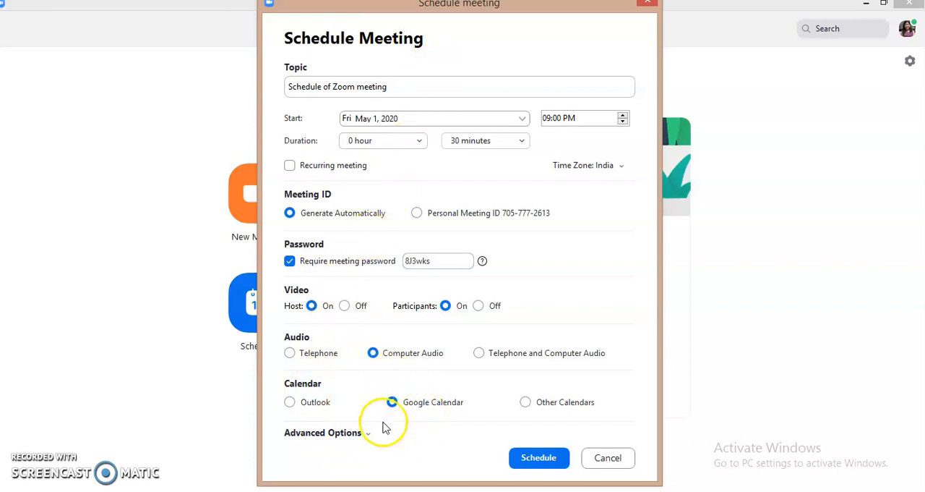
pyautogui.click(322, 433)
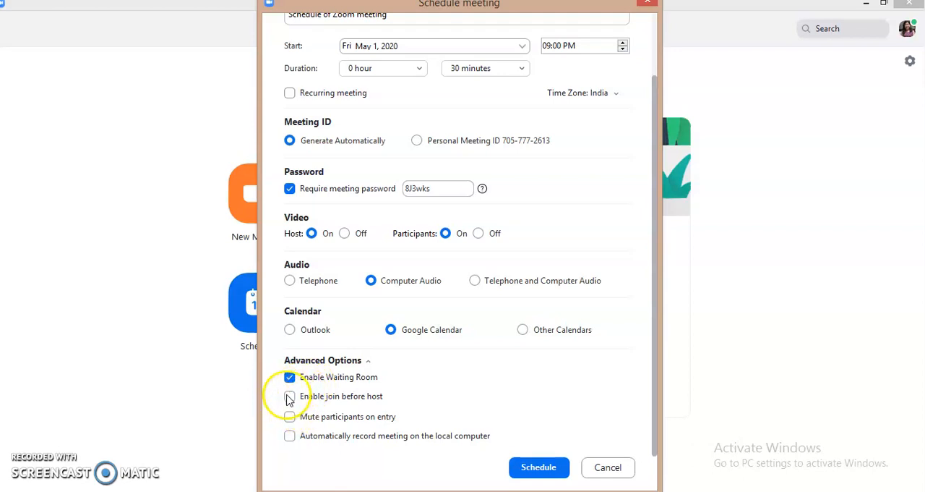
# Enable join before host and local automatic recording, and untick Enable Waiting Room.
pyautogui.click(290, 395)
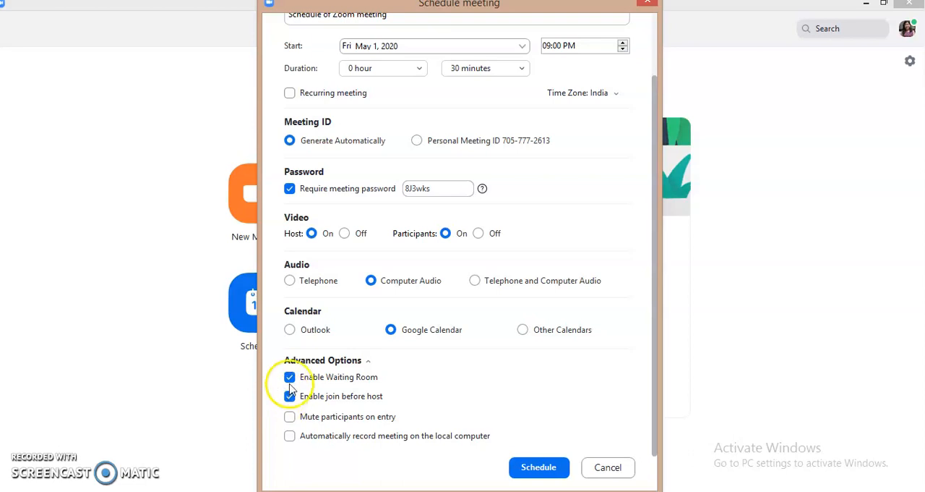
pyautogui.click(290, 376)
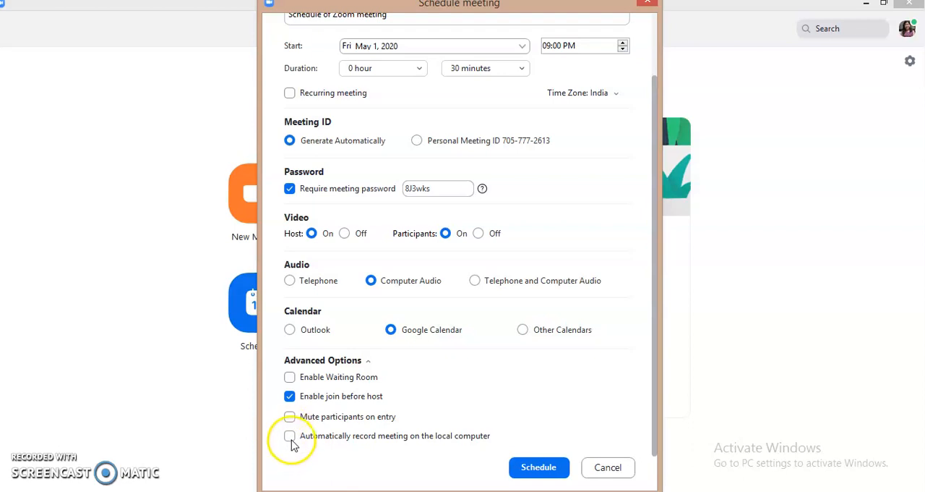
pyautogui.click(289, 435)
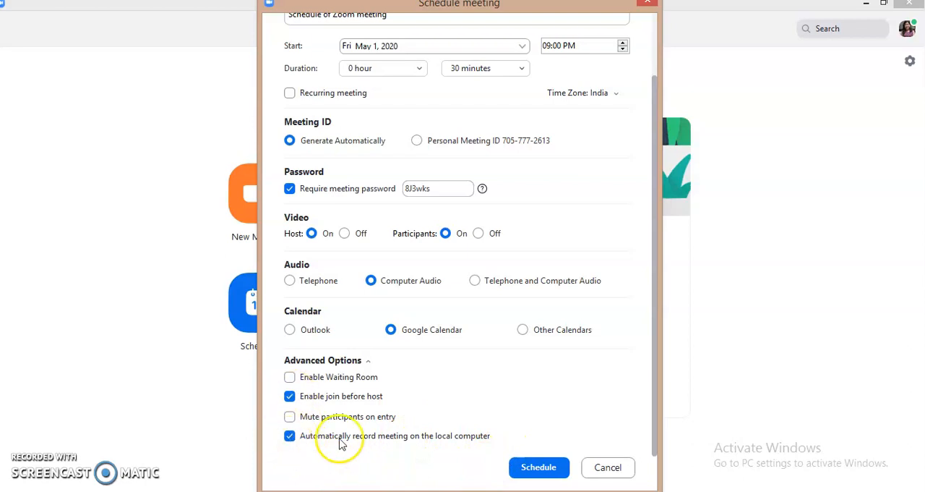
pyautogui.moveTo(469, 419)
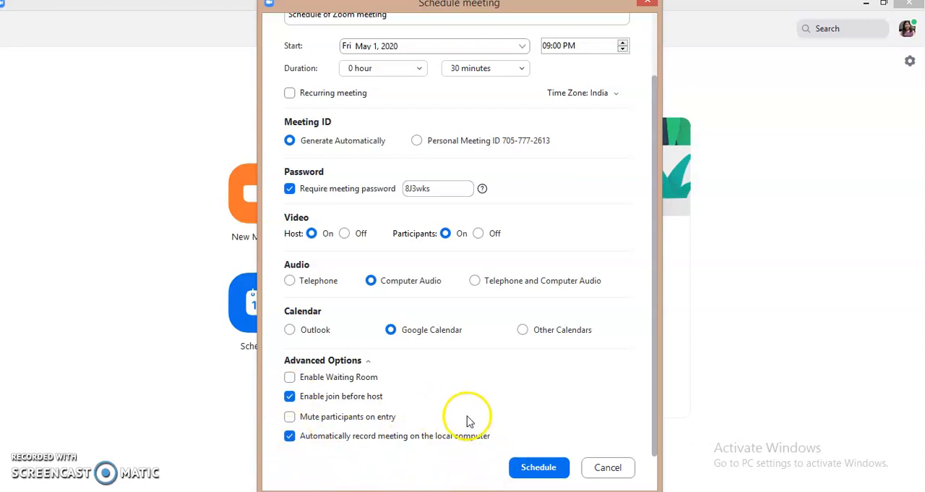
pyautogui.moveTo(315, 157)
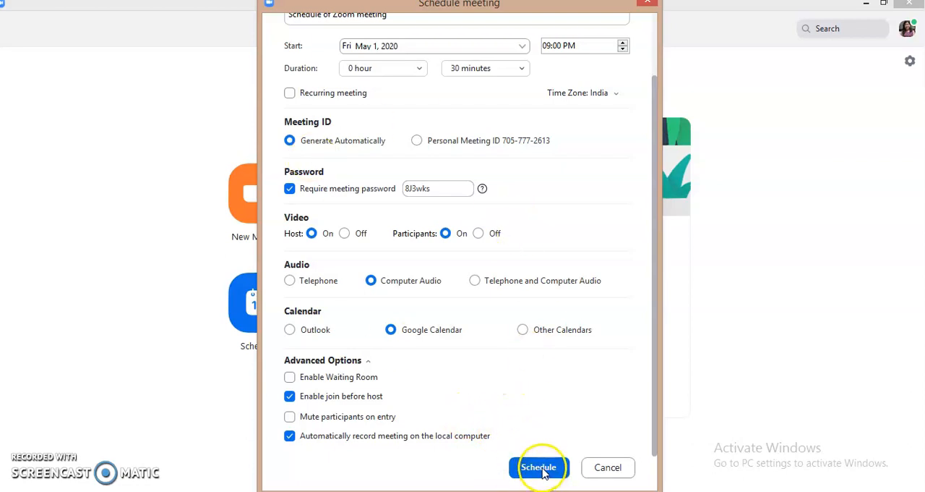
# Confirm scheduling so the 9:00–9:30 PM meeting is listed on Home.
pyautogui.click(538, 467)
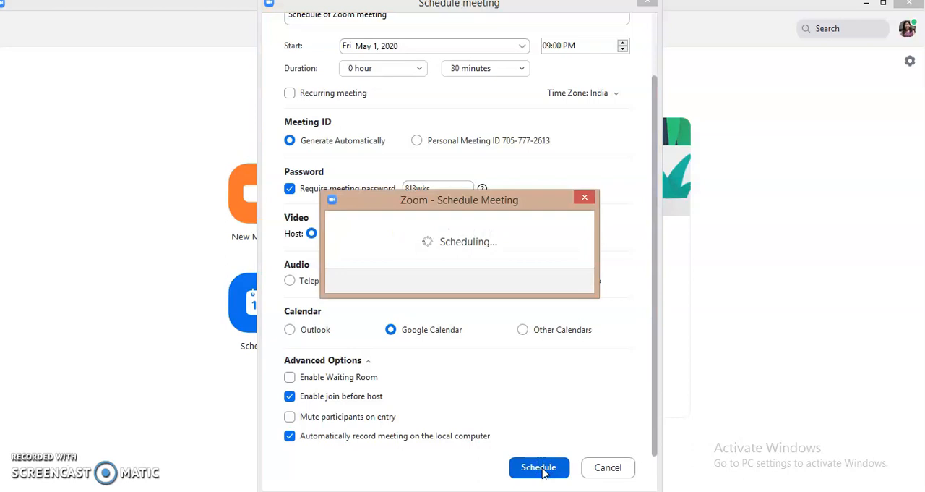
pyautogui.click(538, 467)
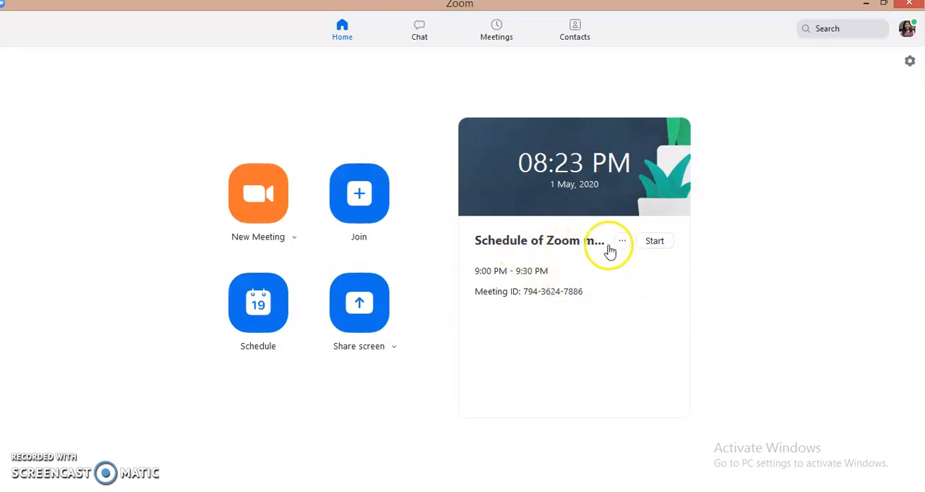
pyautogui.moveTo(505, 311)
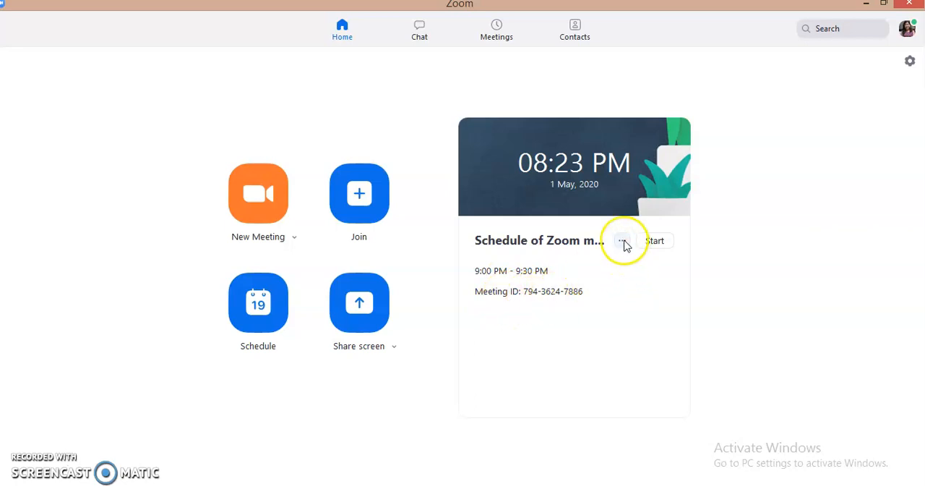
pyautogui.click(623, 240)
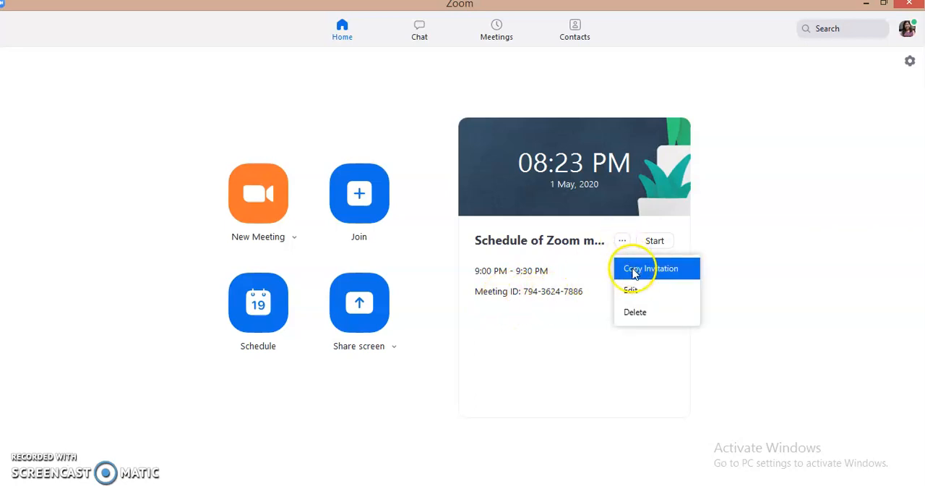
pyautogui.click(650, 268)
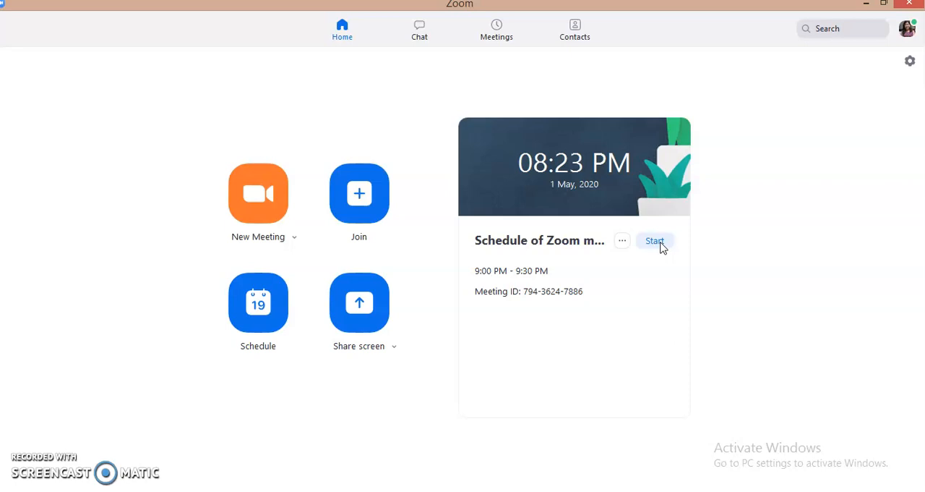
pyautogui.click(655, 241)
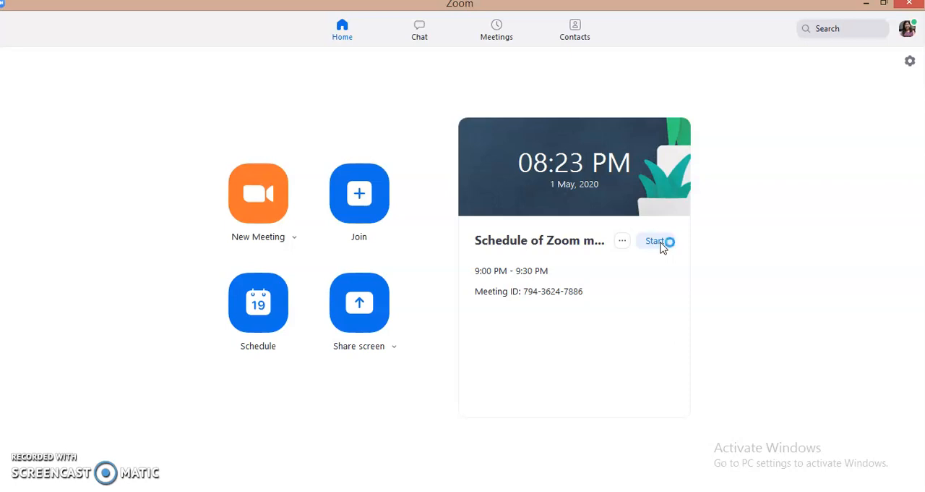
pyautogui.moveTo(302, 412)
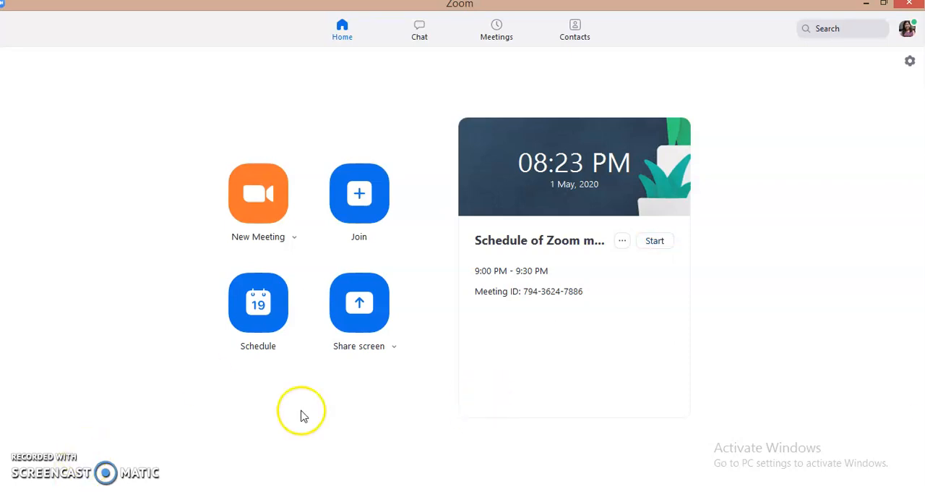
pyautogui.moveTo(64, 473)
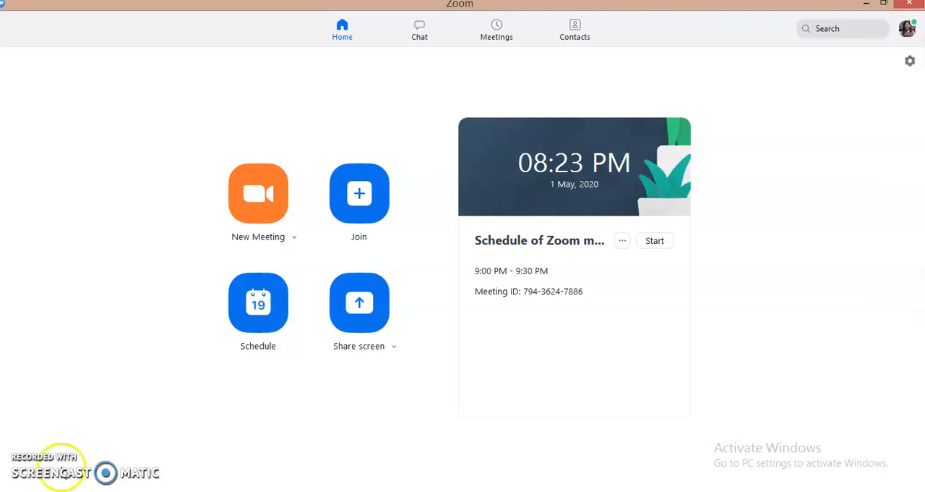